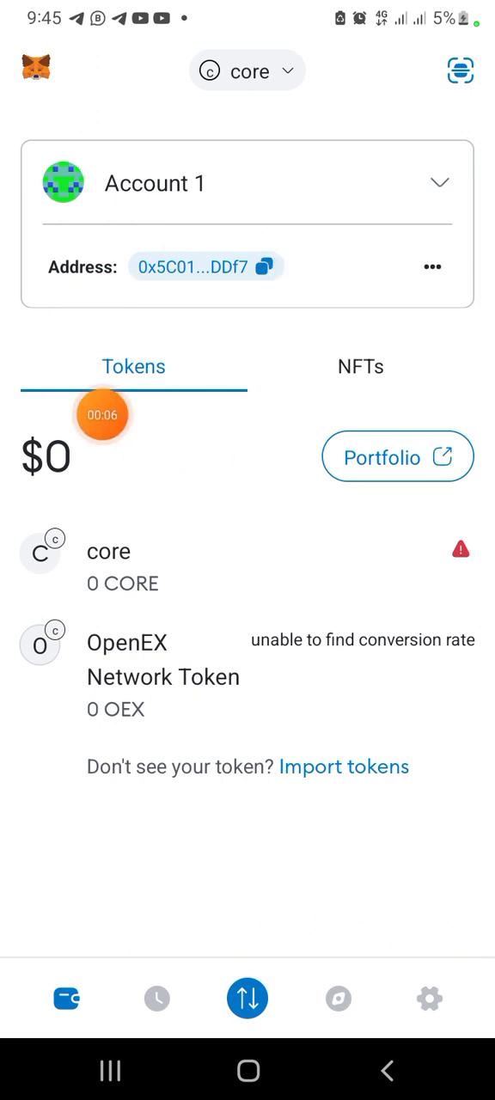
mouse_move(261, 346)
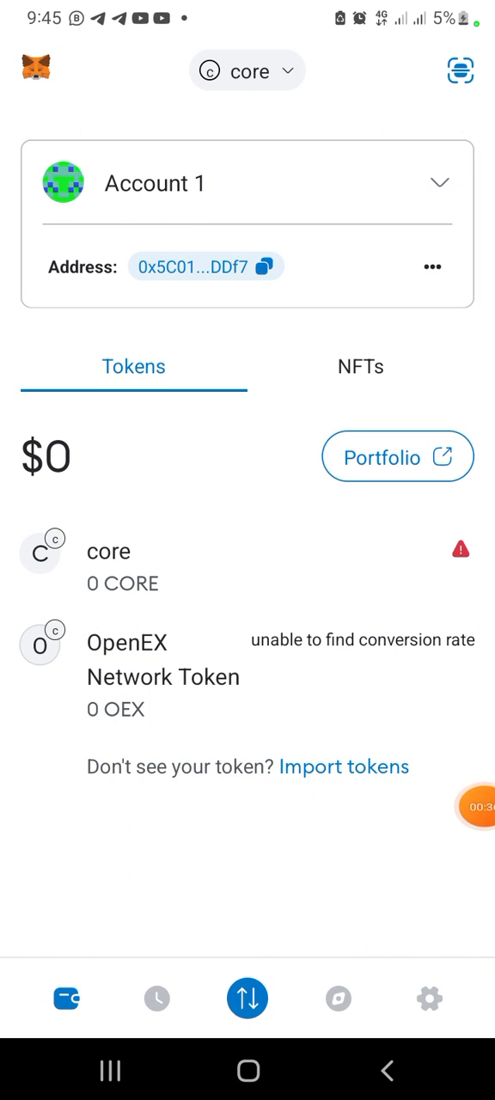
Step: Reach the Add Network screen via Settings › Networks, listing the popular networks
click(430, 997)
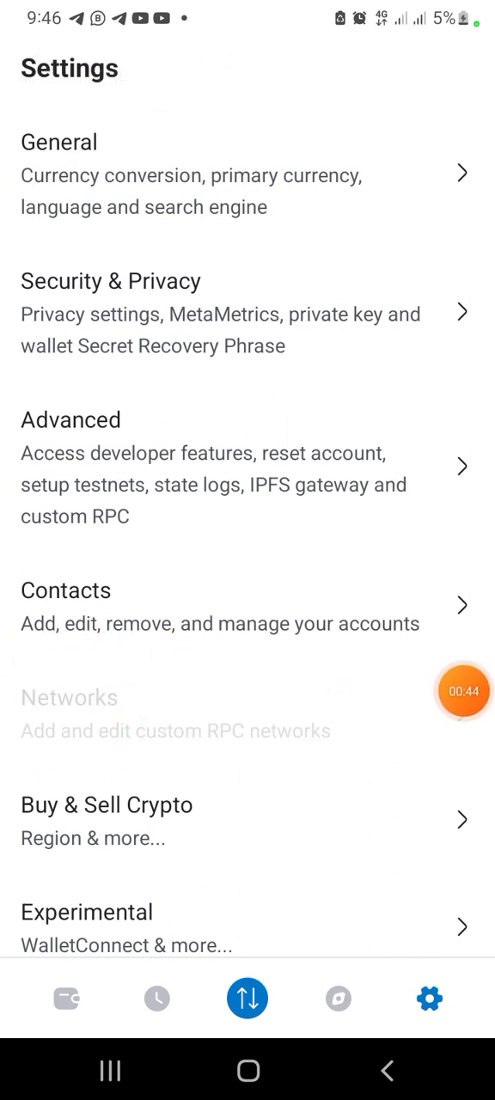
click(69, 698)
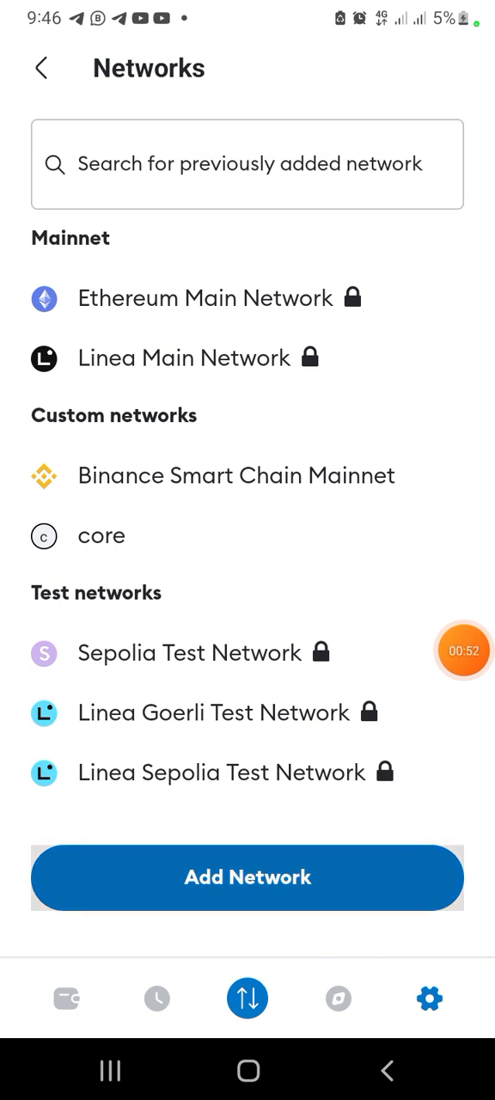
click(248, 876)
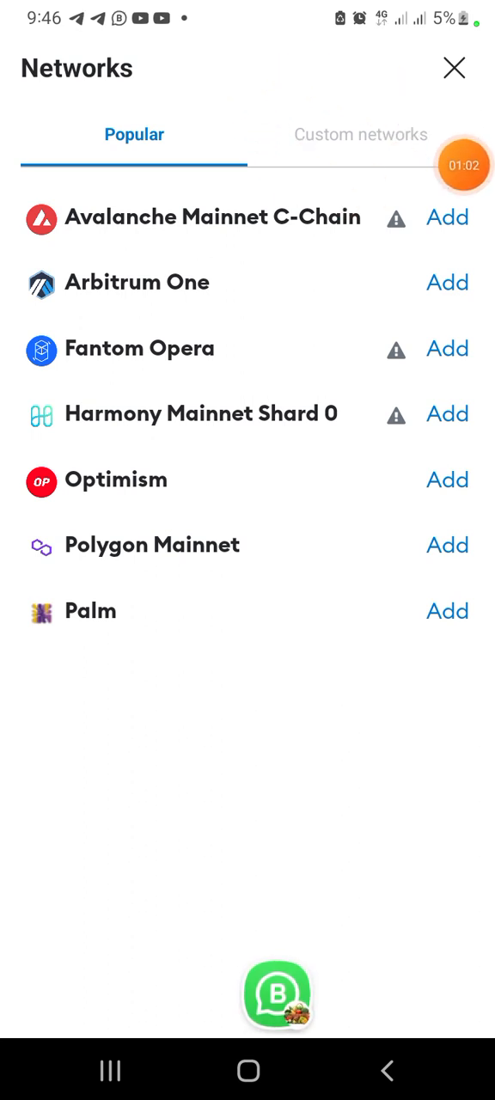
Step: In the Custom networks form, enter CORE as the Network Name and move to the RPC Url field
click(361, 134)
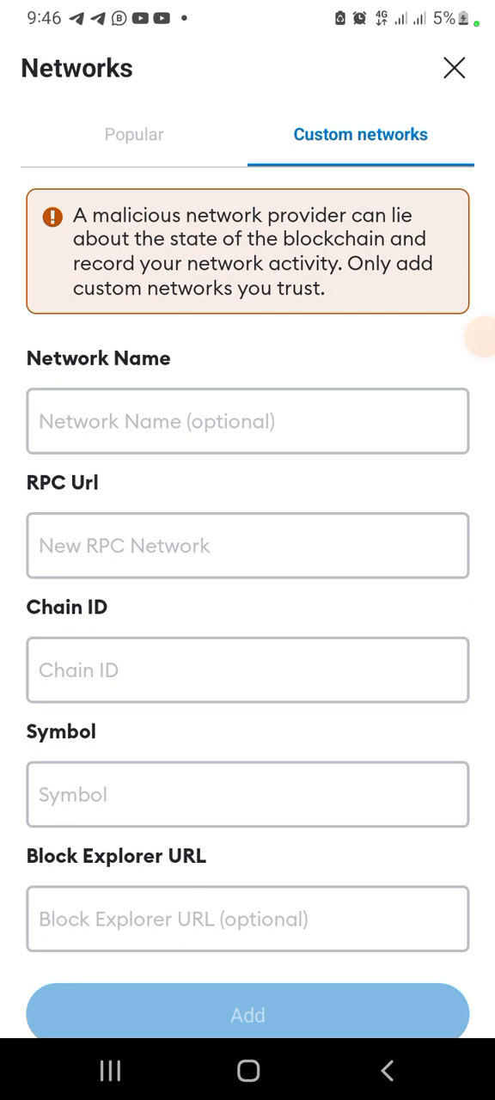
click(247, 421)
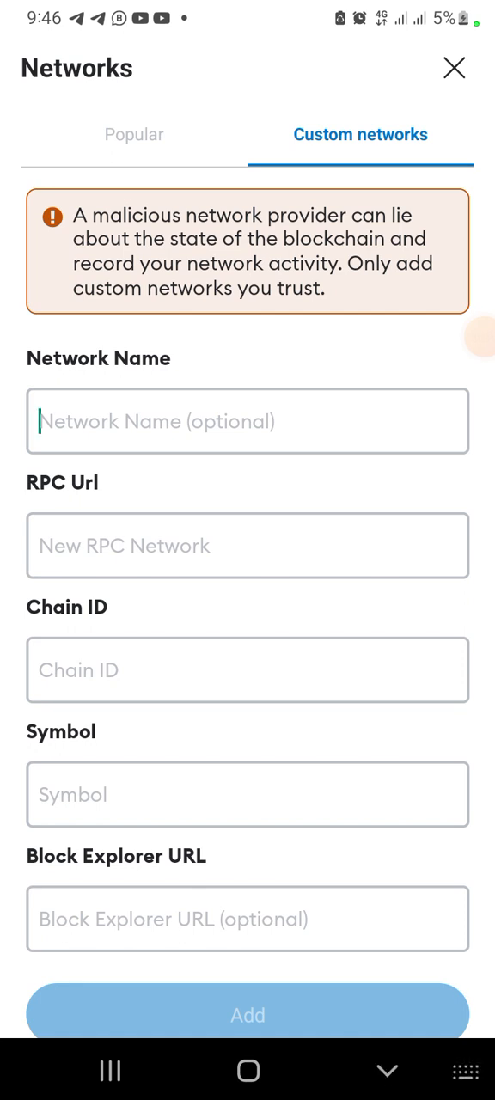
click(248, 422)
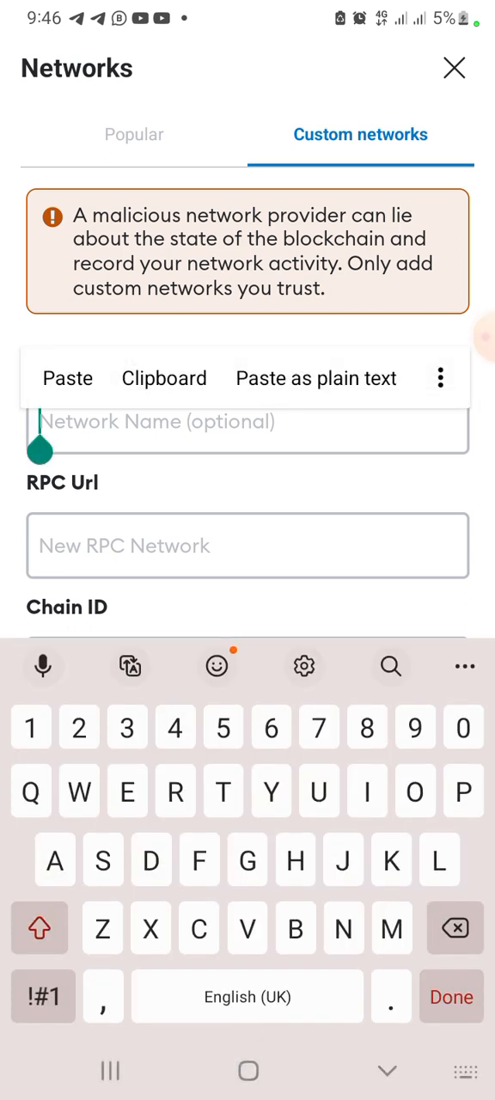
text(CORE)
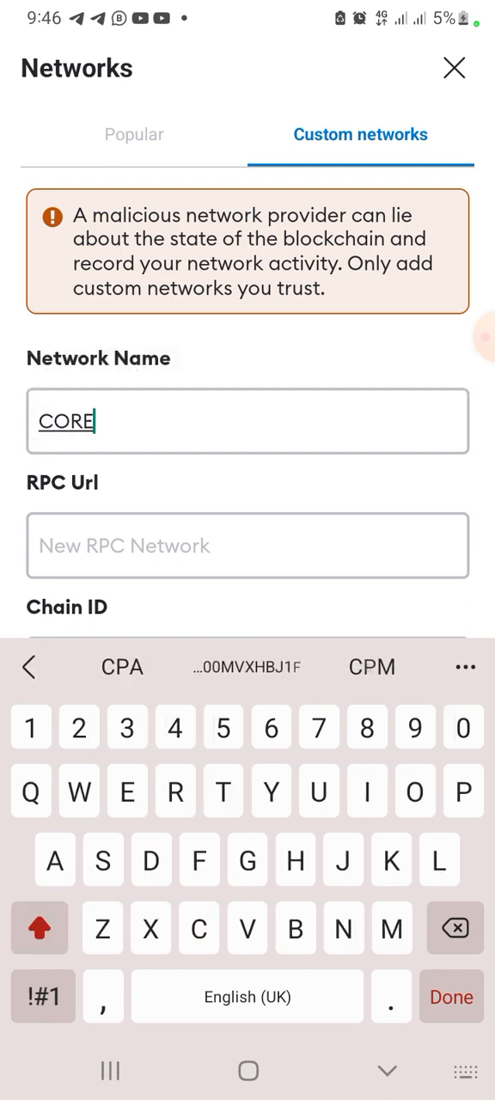
click(248, 545)
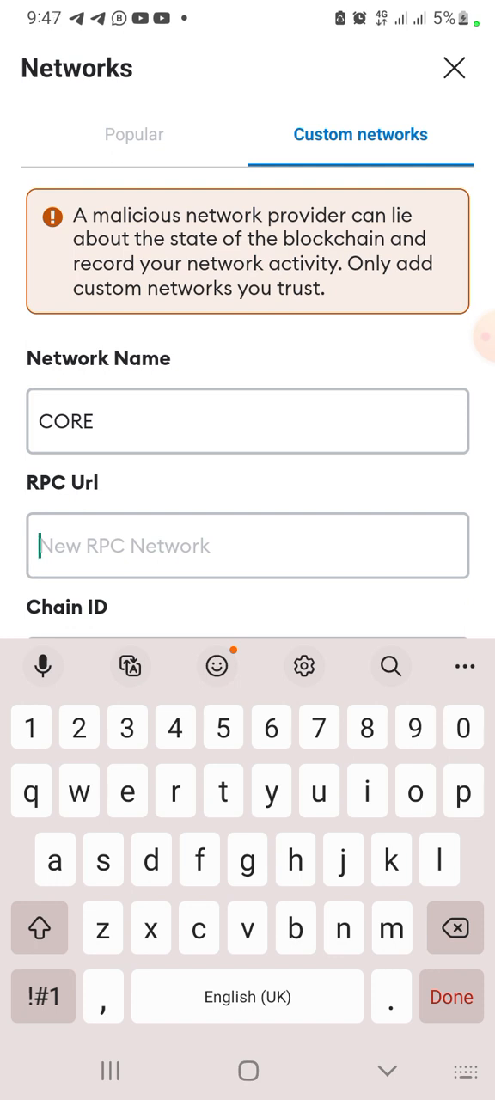
text(https://)
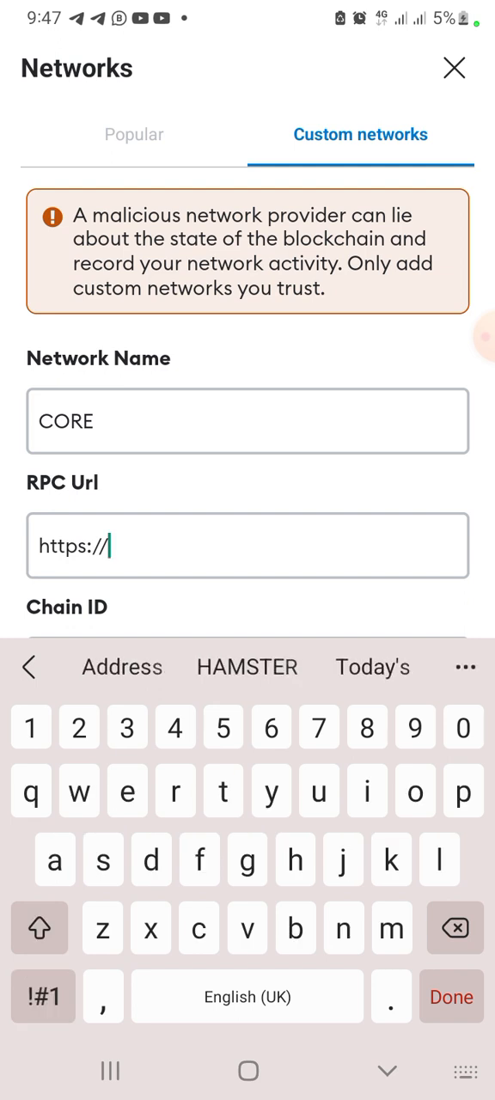
text(rpc.cor)
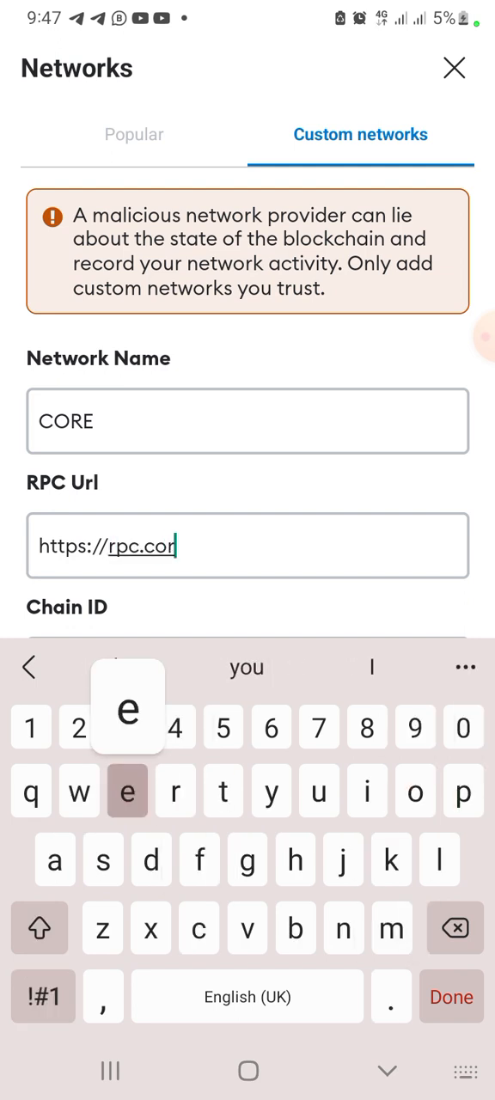
text(e)
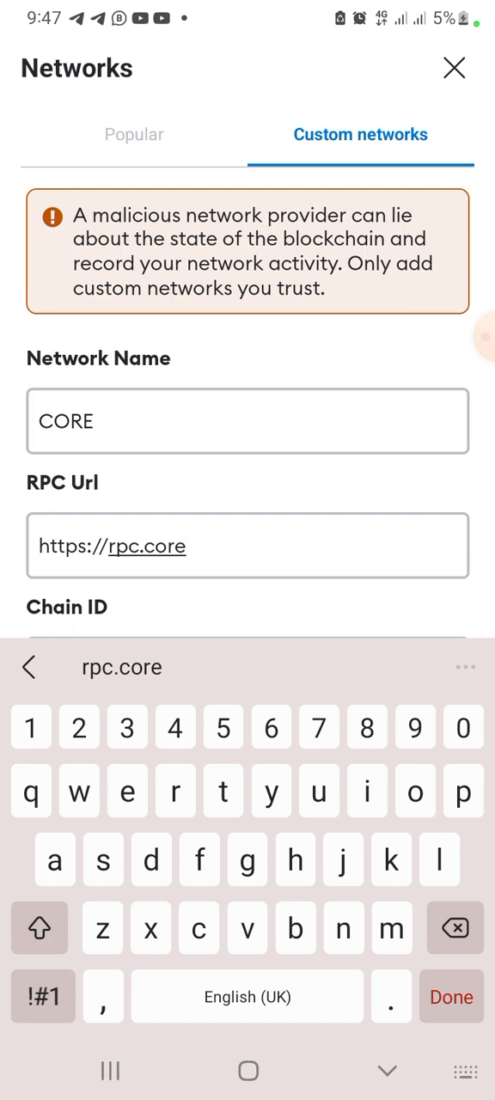
text(dao)
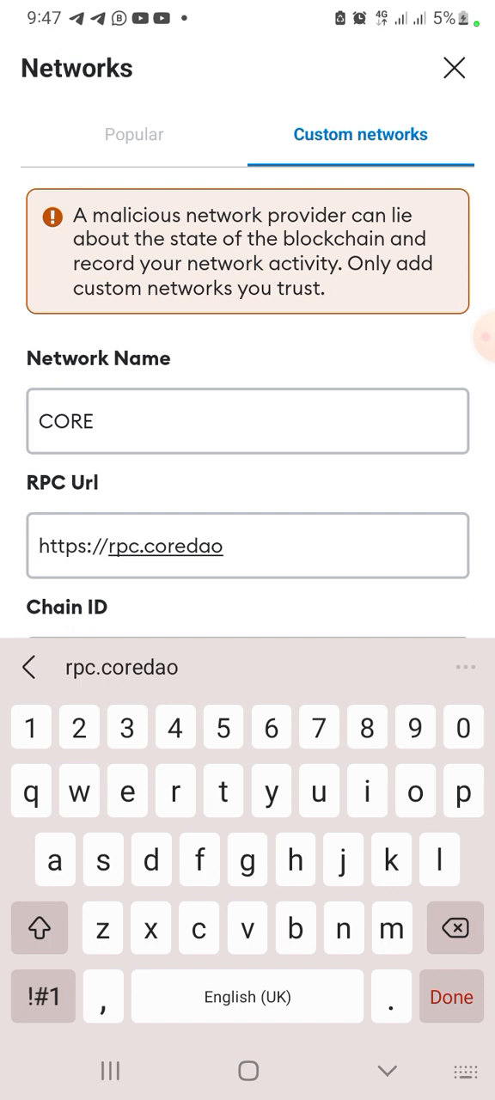
text(or)
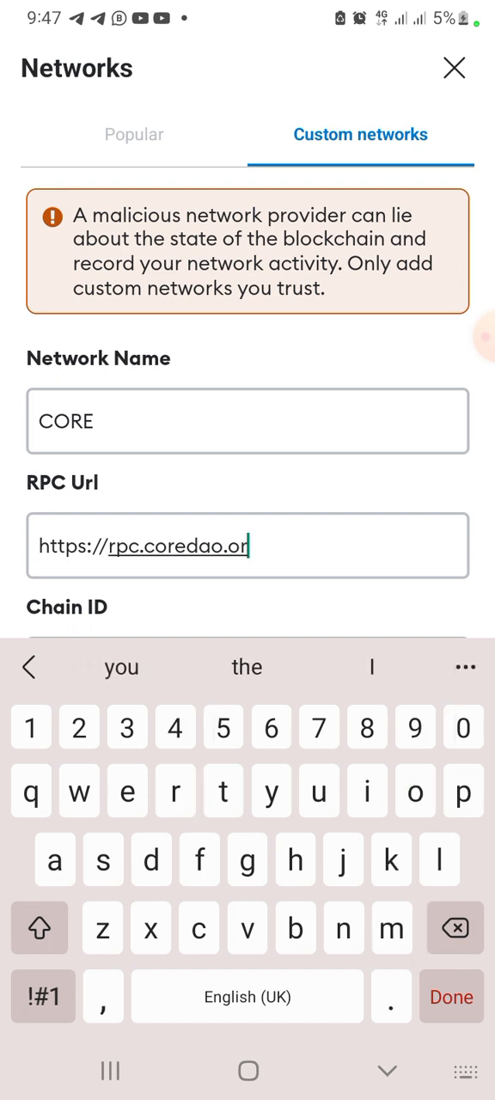
text(g)
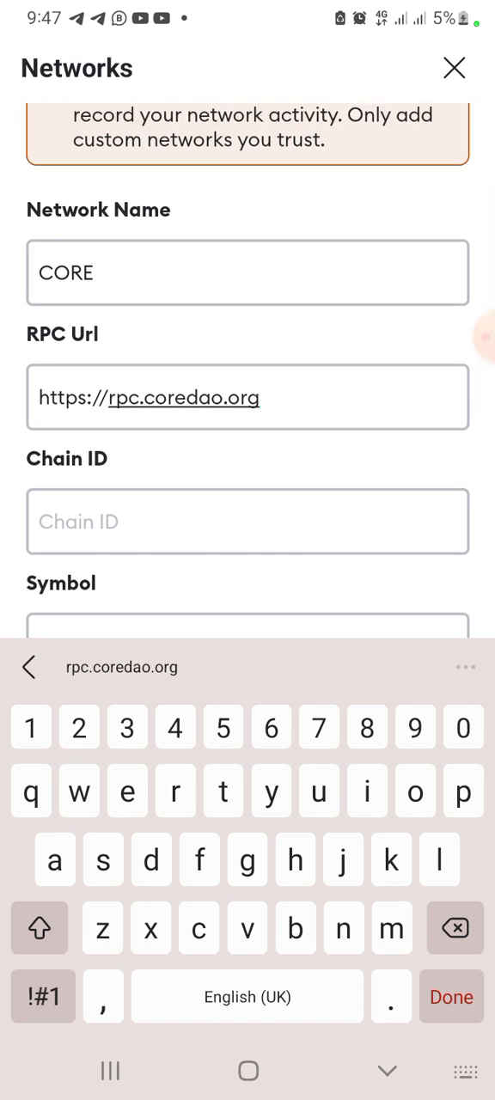
text(1116)
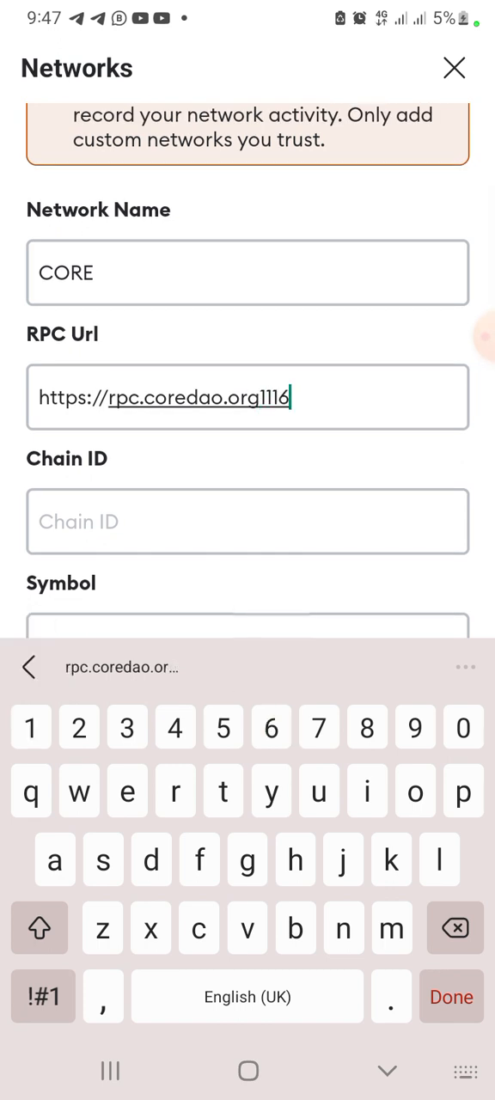
click(453, 928)
text(111)
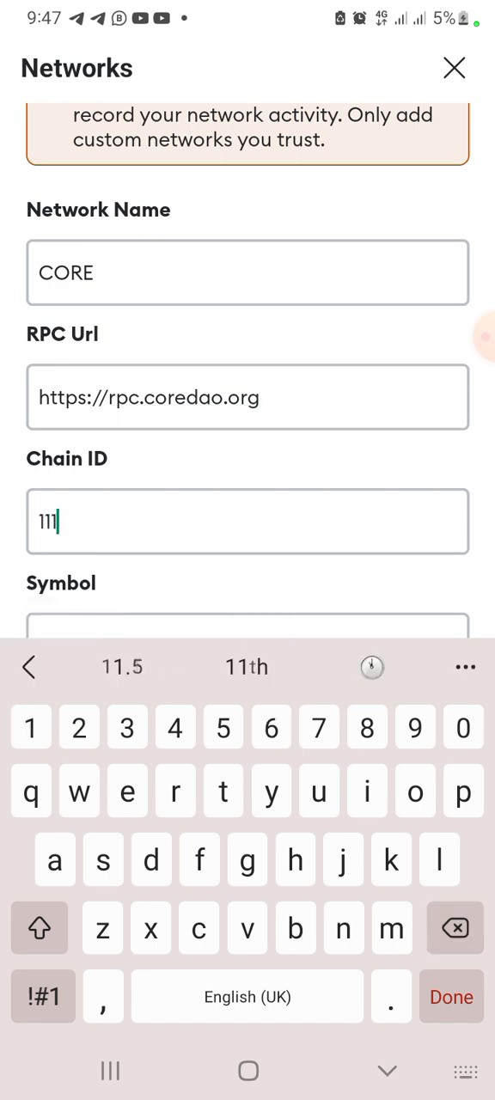
Step: Complete Chain ID 1116 and set the currency symbol to CORE
text(6)
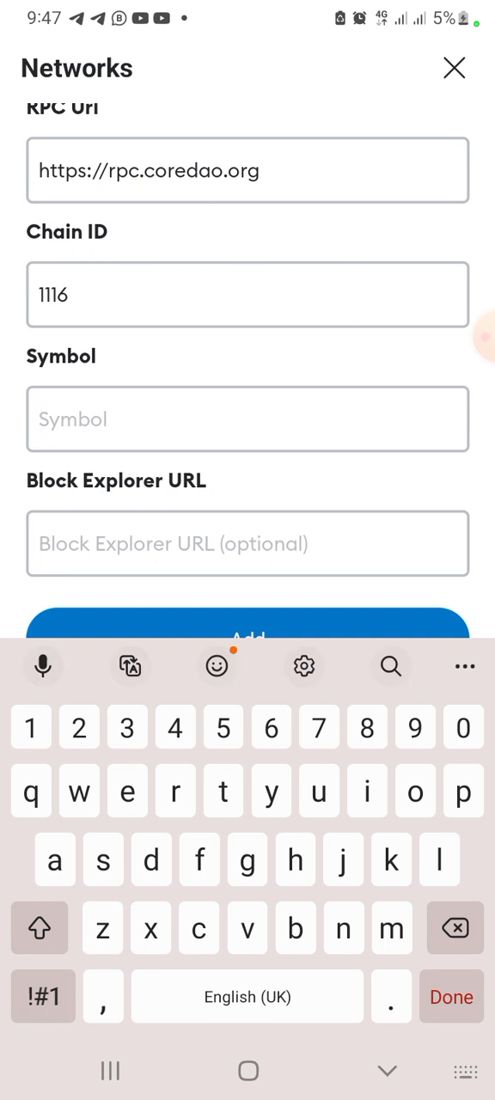
text(C)
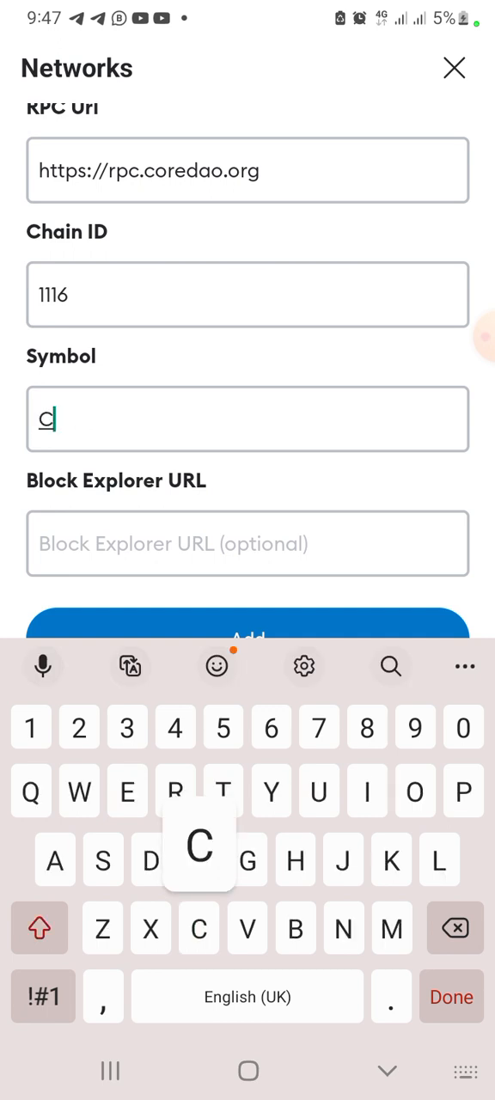
text(ORE)
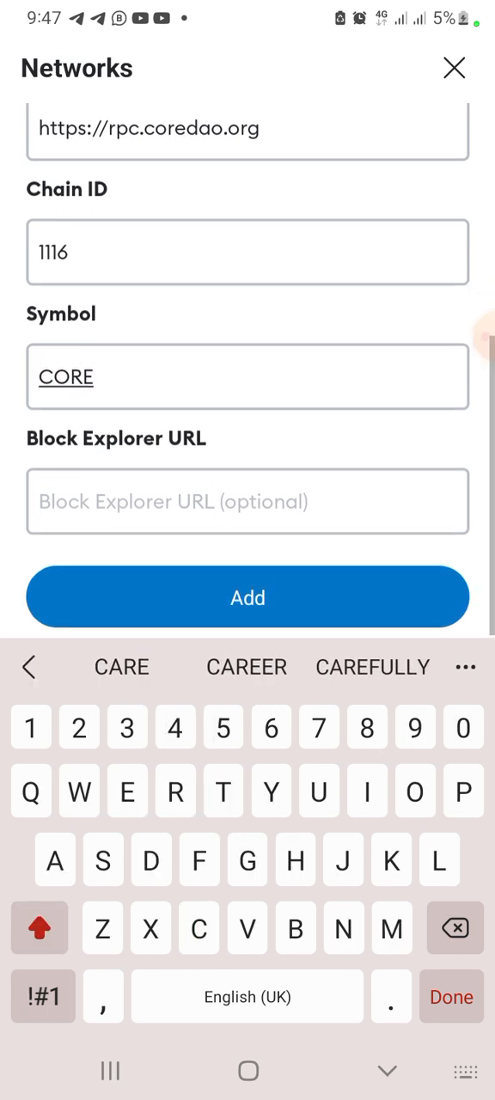
click(248, 502)
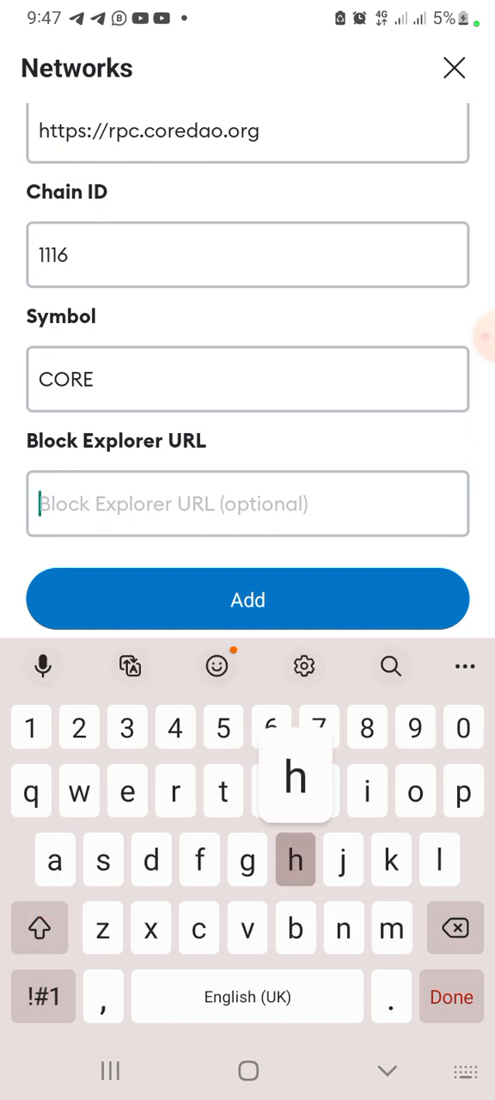
text(https)
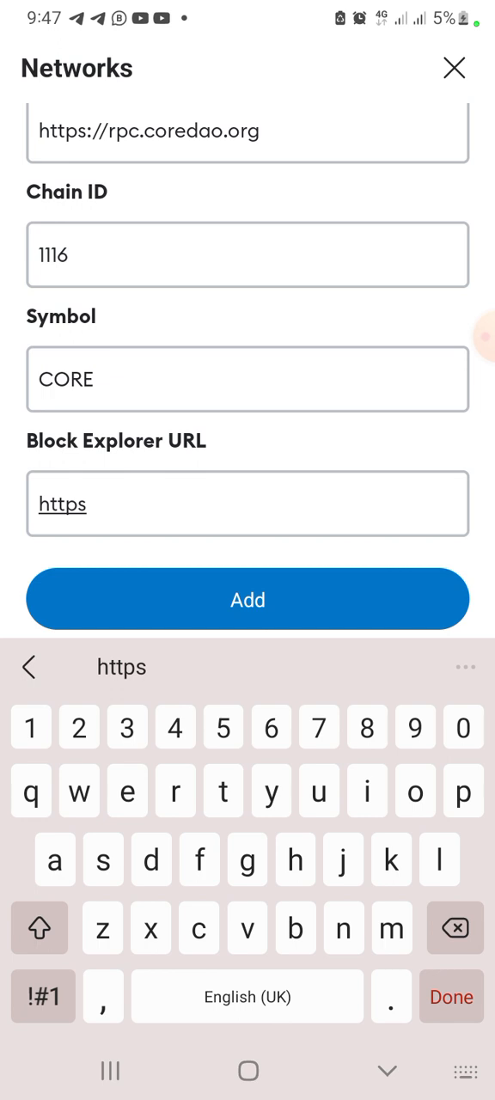
click(41, 997)
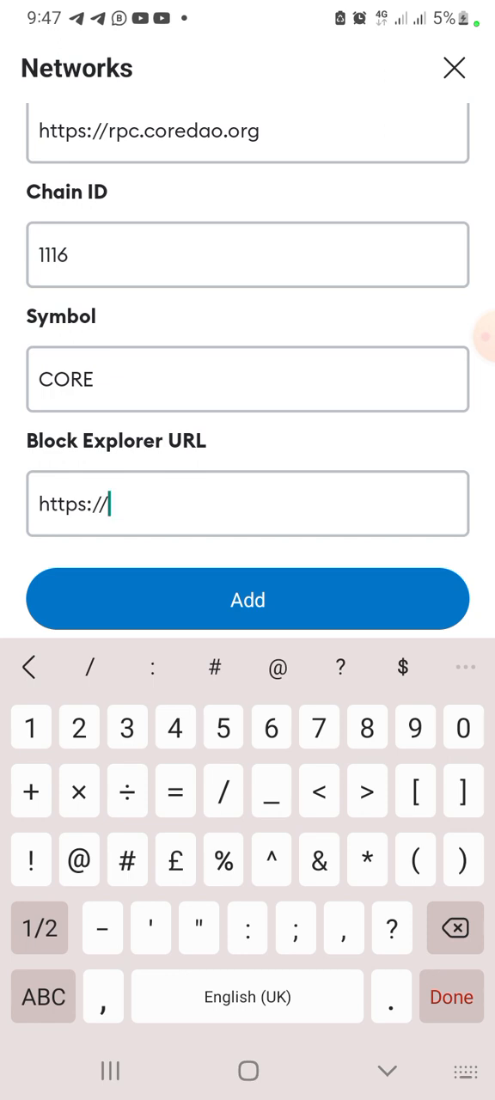
text(scan.coredao)
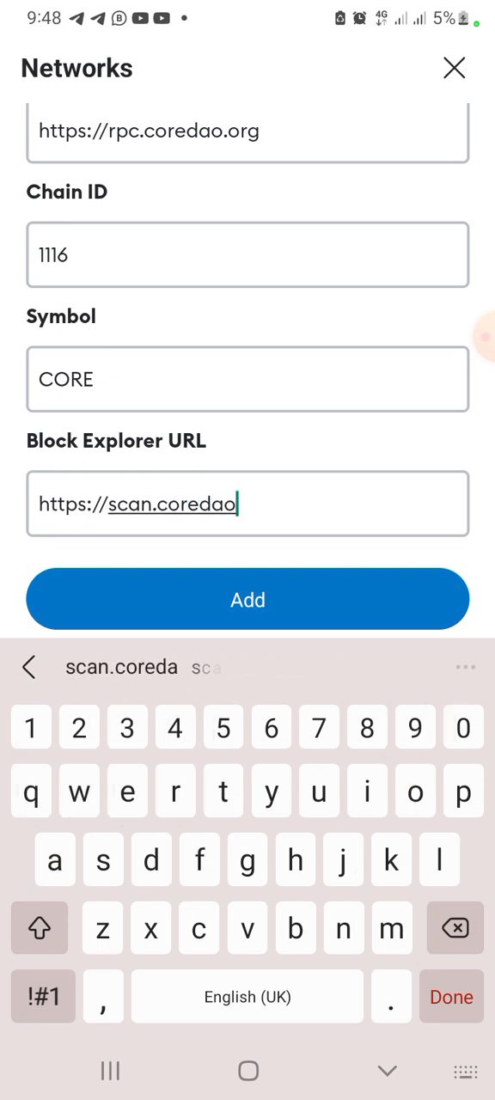
text(.org)
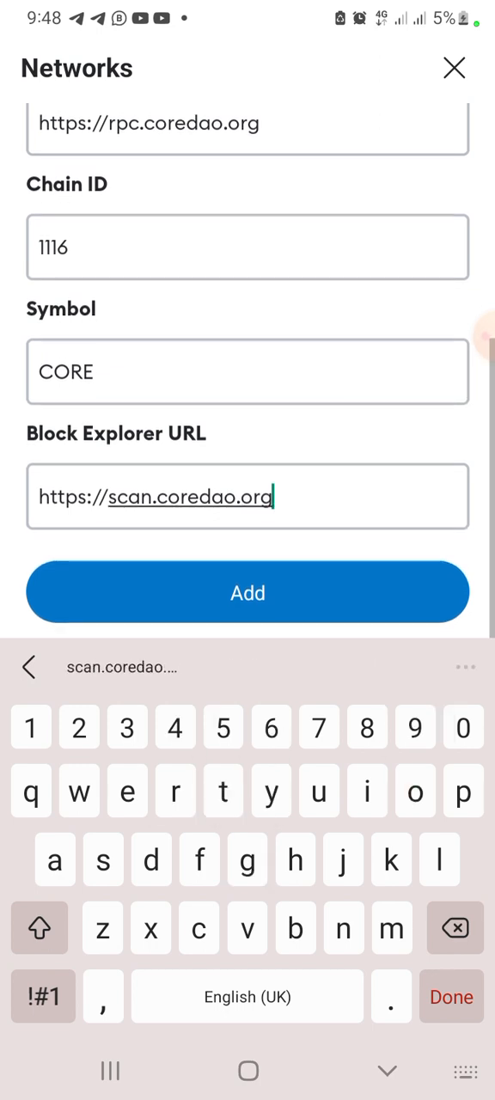
click(450, 997)
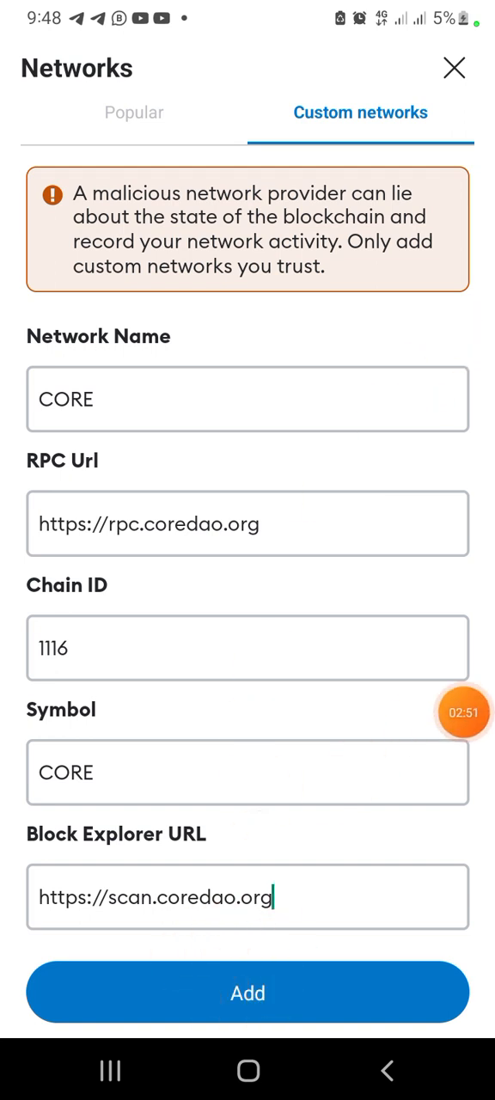
Step: Submit the CORE network details and confirm adding it despite the warning
click(248, 992)
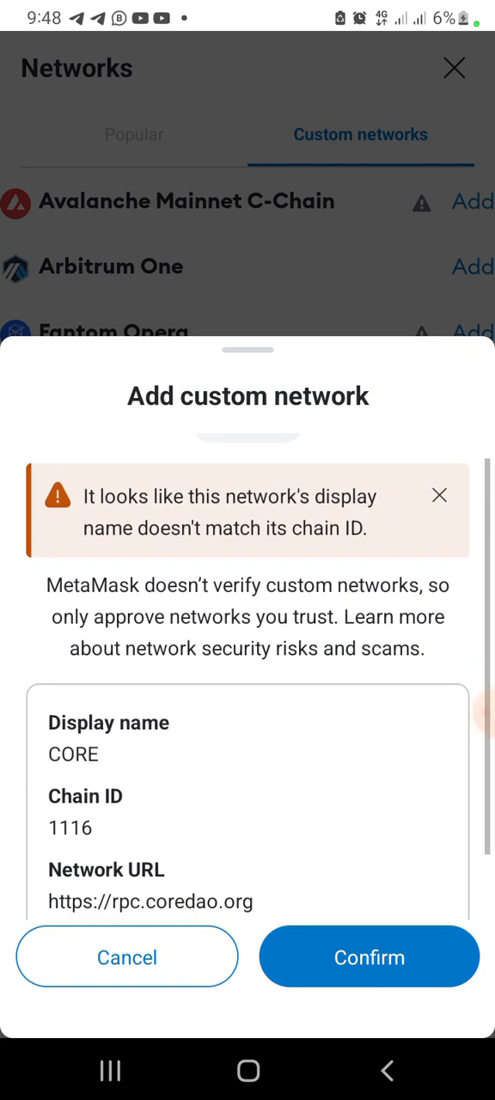
scroll(up, 3)
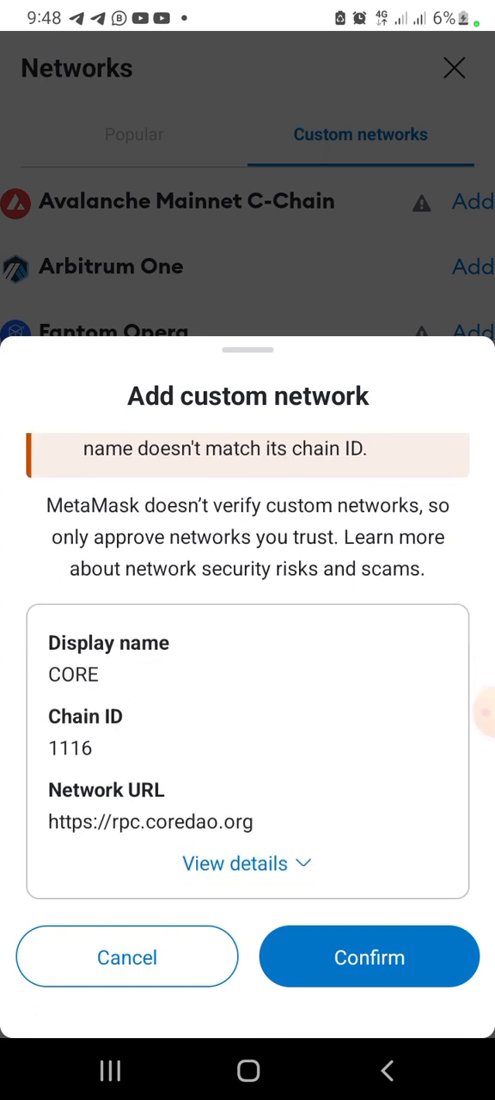
click(368, 955)
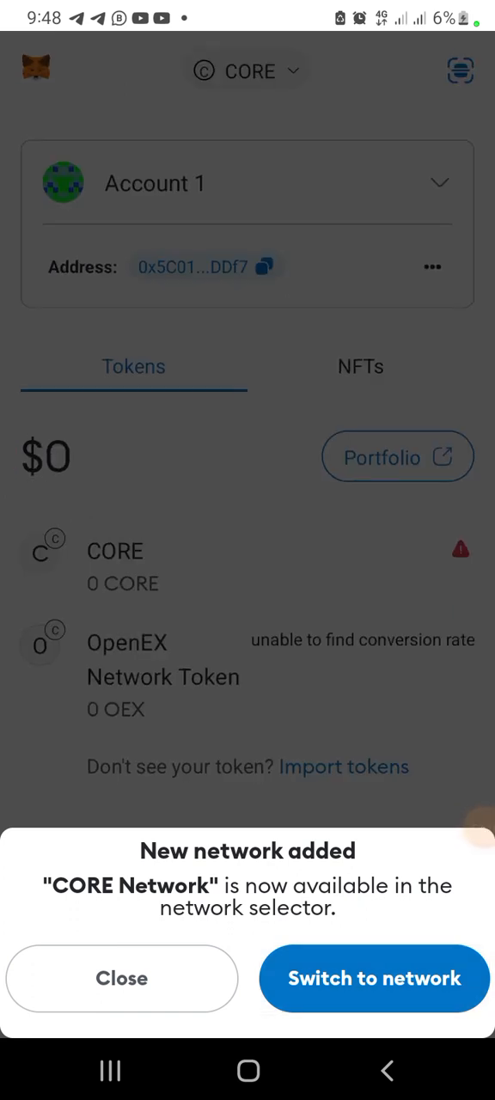
Step: Switch to the CORE network and view the CORE token with a 0 CORE balance
click(121, 978)
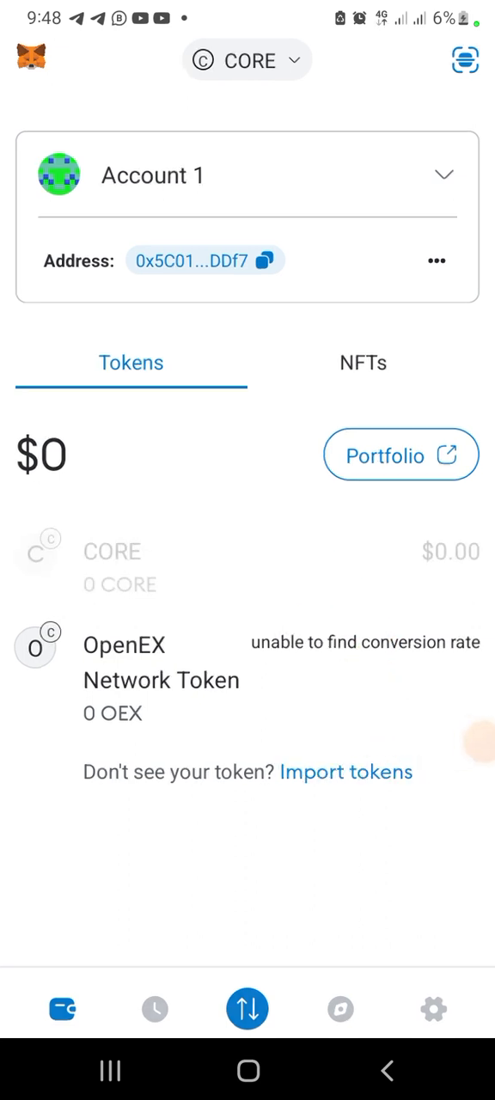
click(110, 567)
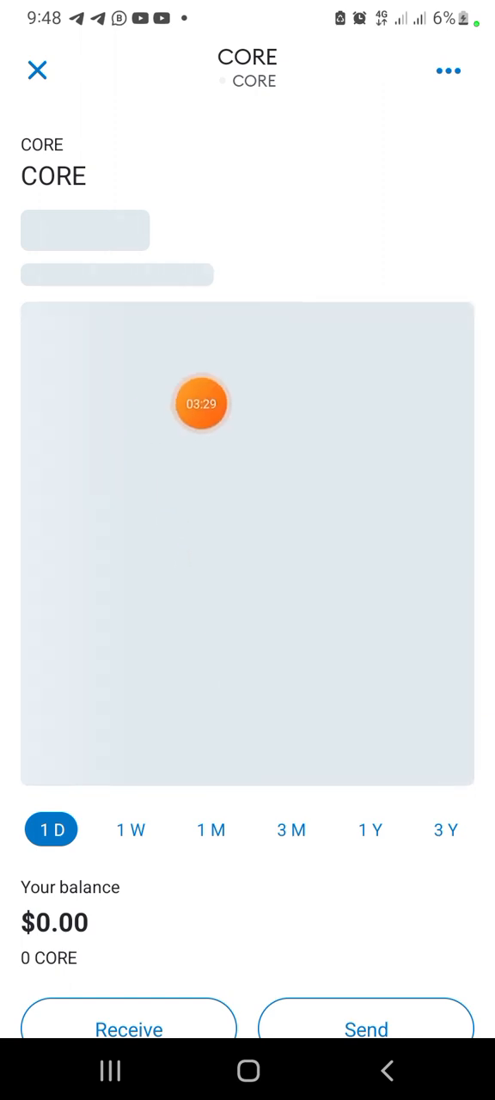